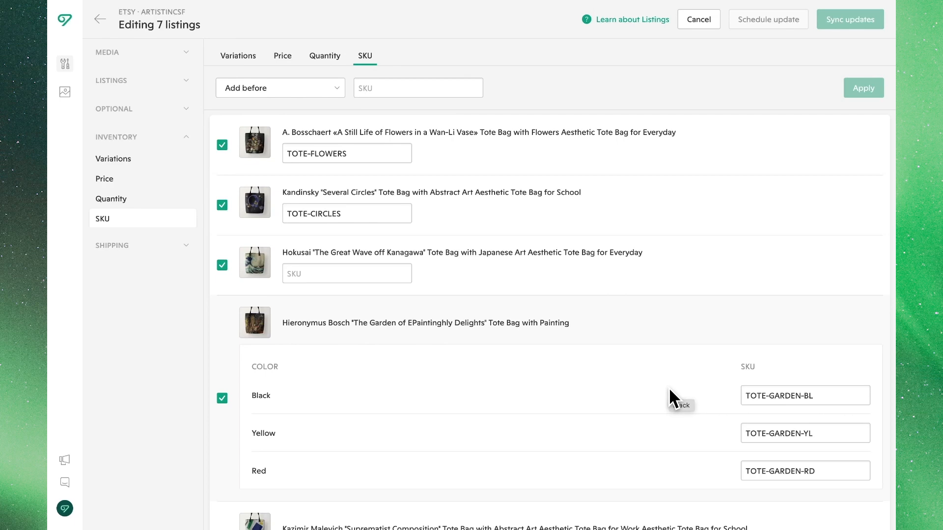
mouse_move(421, 201)
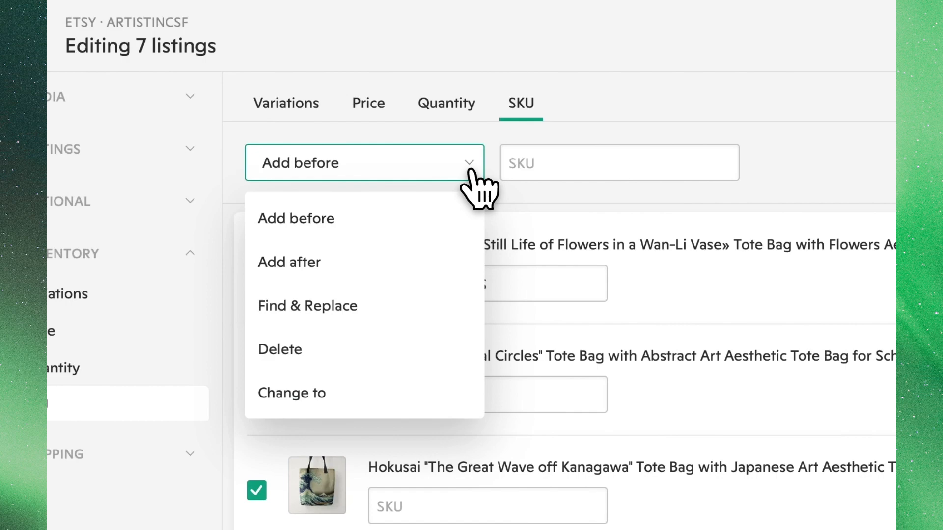
mouse_move(465, 229)
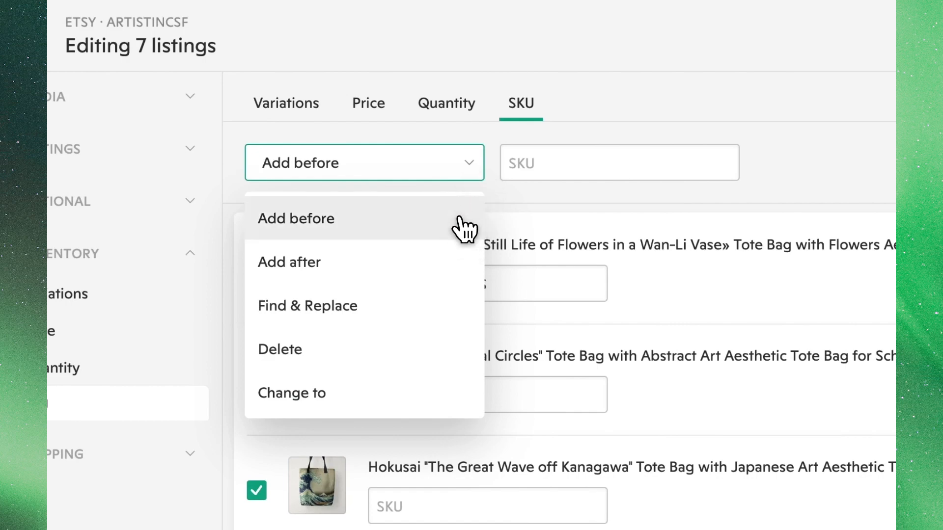
Prefix CANVAS to every selected listing's SKU using Add before and apply it.
click(296, 218)
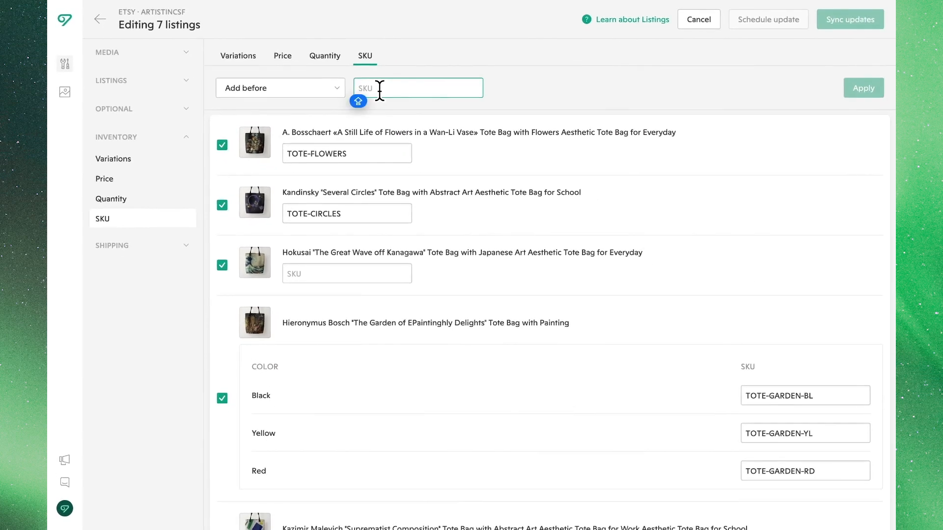
text(CANVAS)
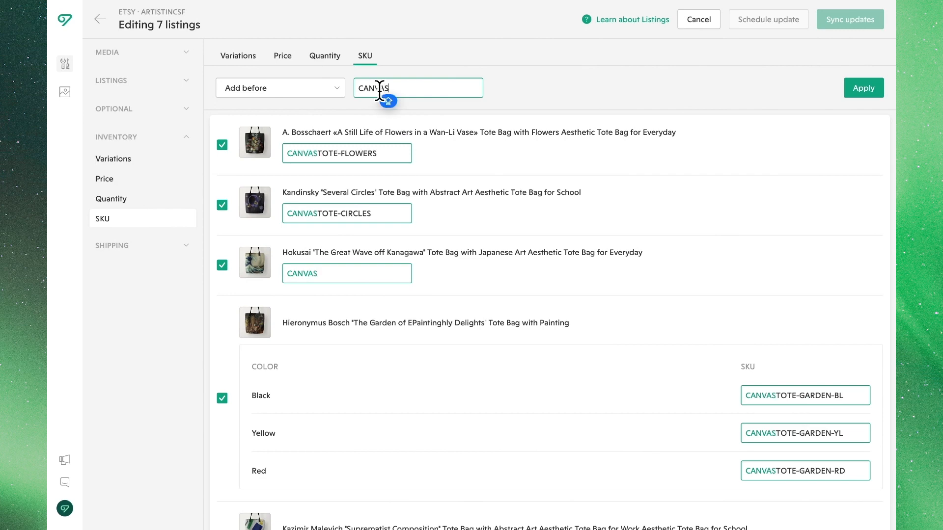
mouse_move(705, 127)
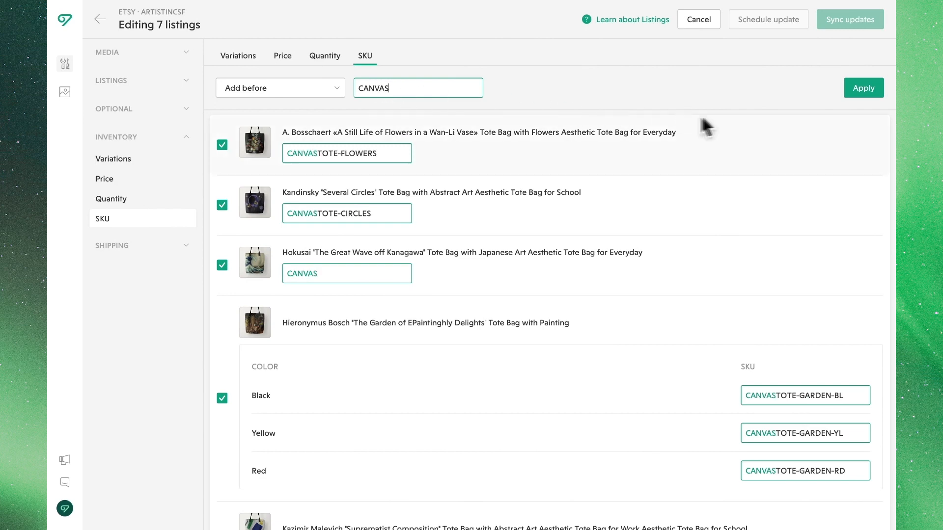
click(863, 87)
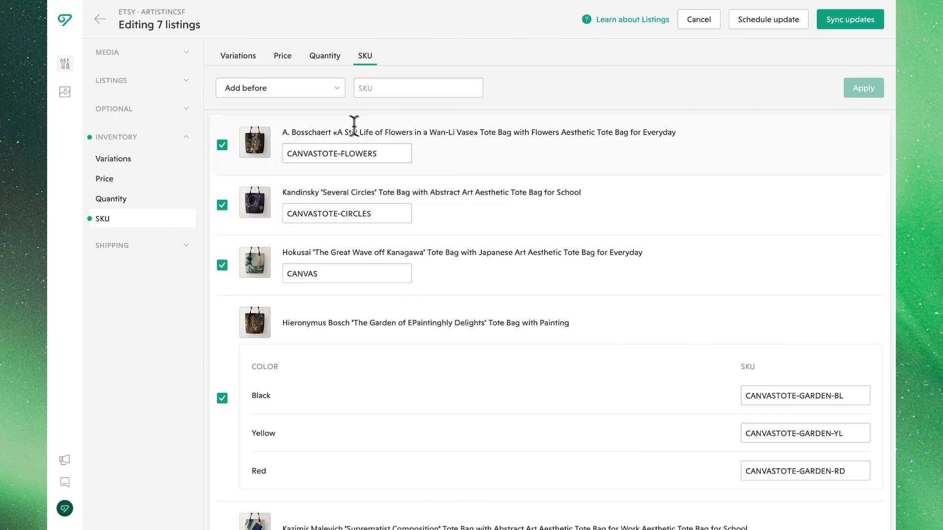
Append -2024 to every selected SKU using Add after and apply it.
click(280, 87)
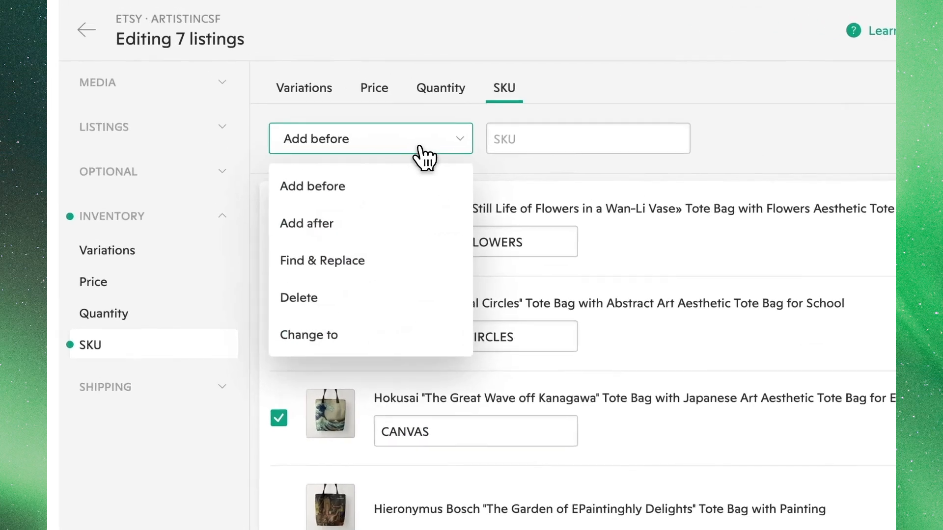
click(306, 223)
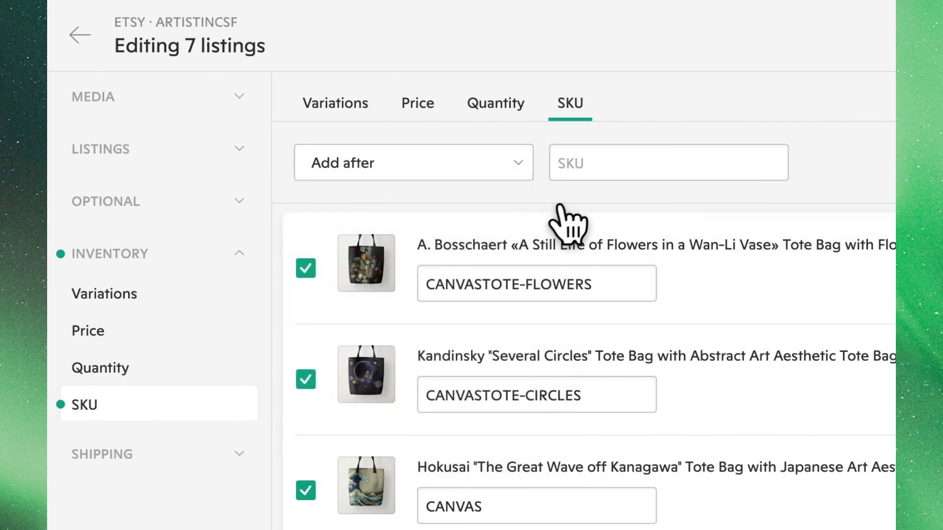
text(-)
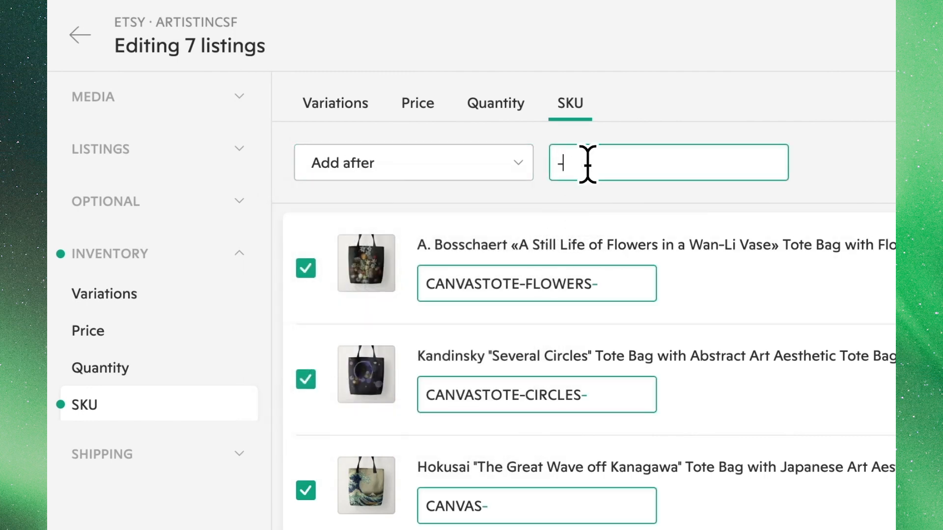
text(2024)
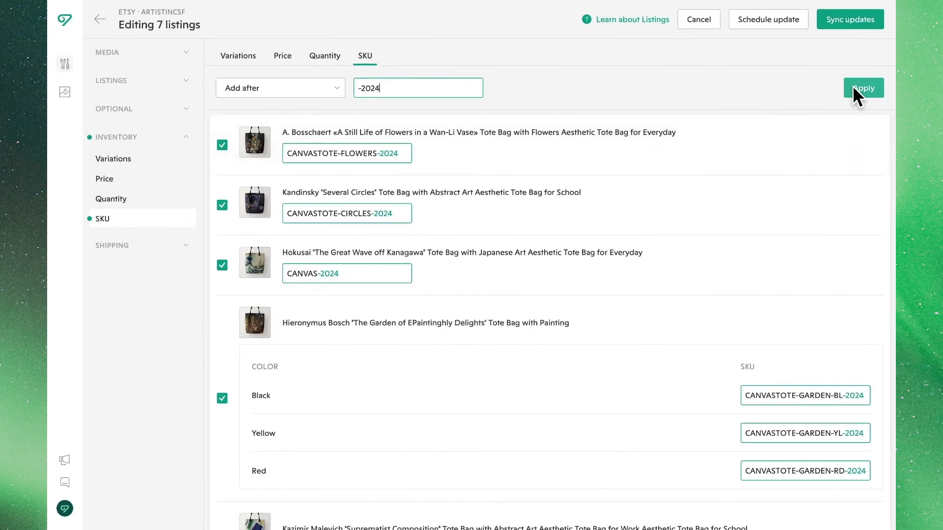
click(863, 87)
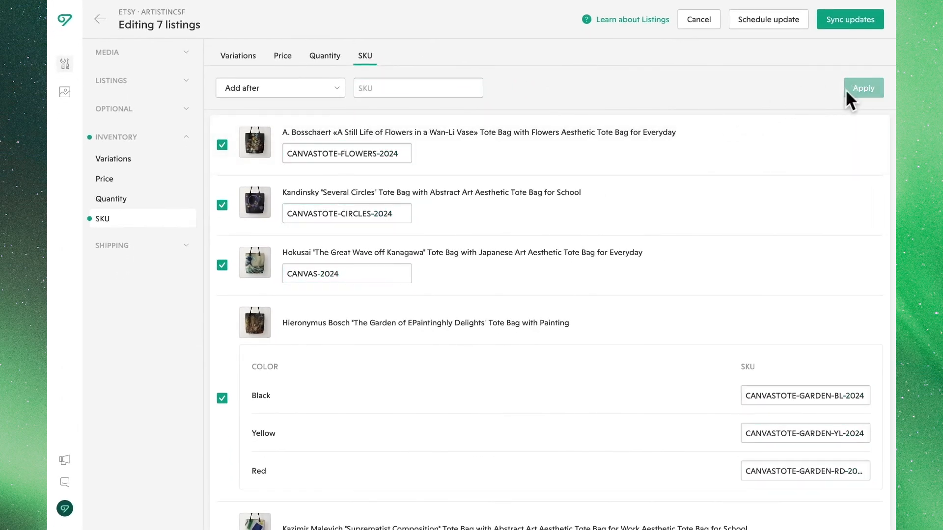
Find 'tote' and replace it with TOTEBAG across all selected SKUs.
click(280, 87)
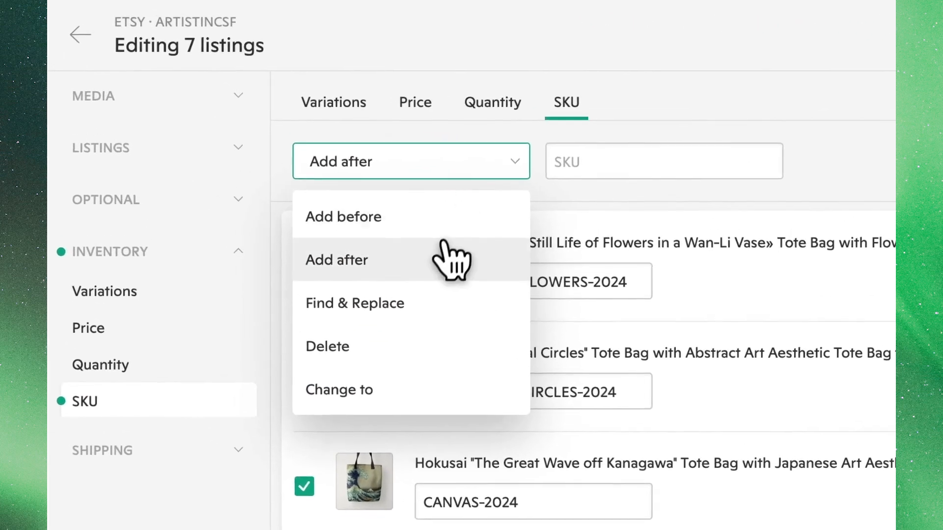
click(354, 303)
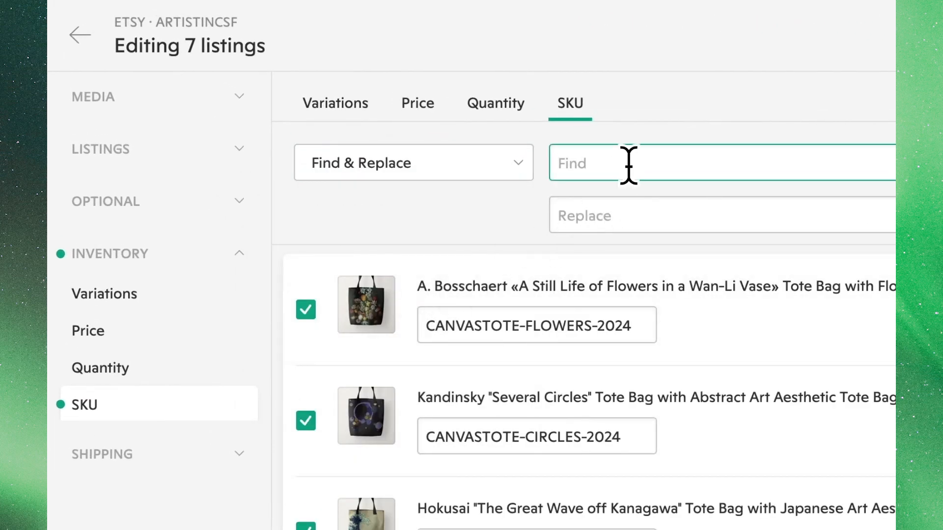
text(tote)
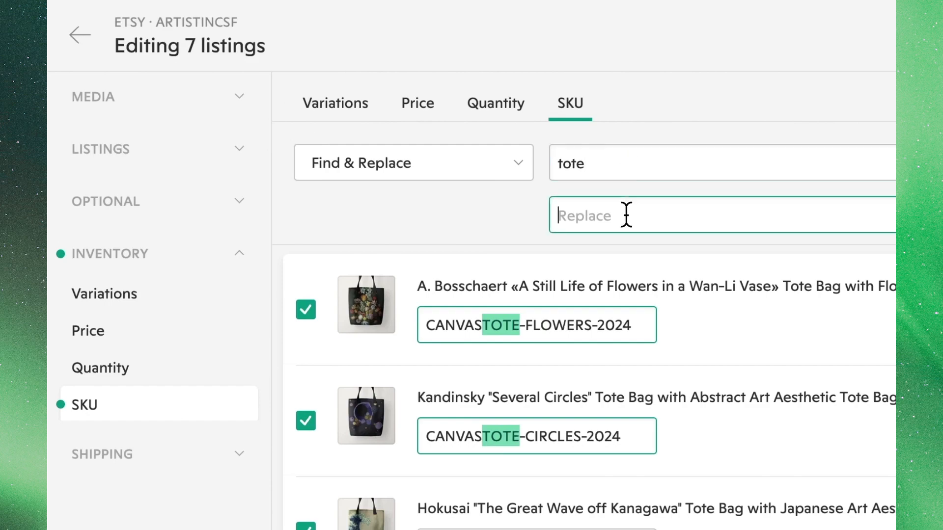
text(TOTEBAG)
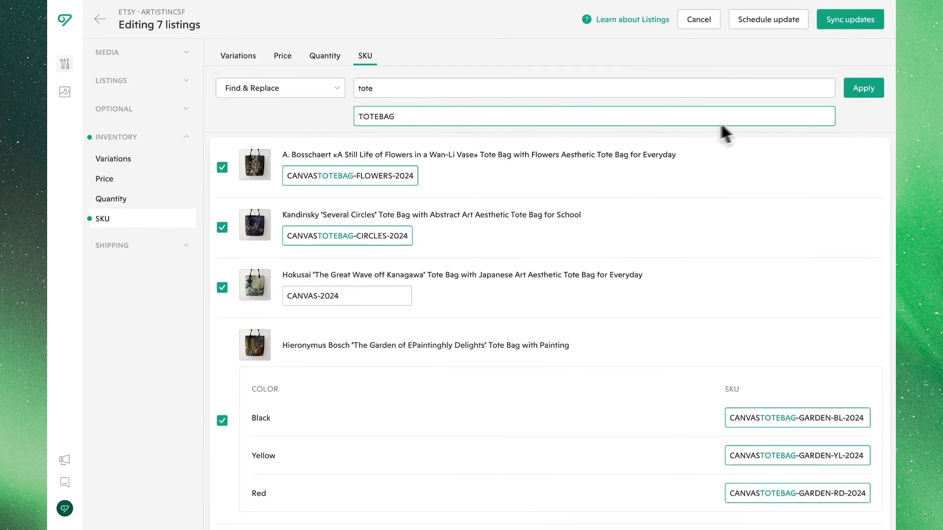
mouse_move(864, 88)
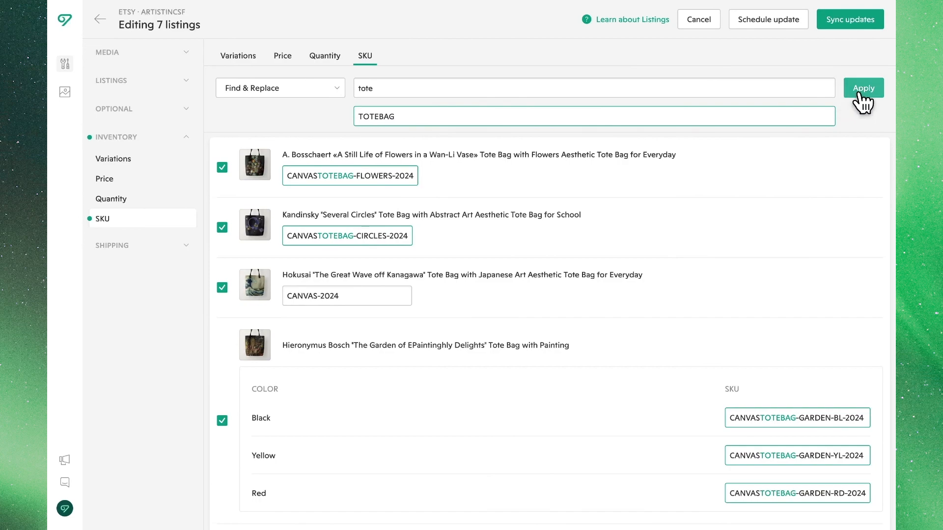
click(863, 87)
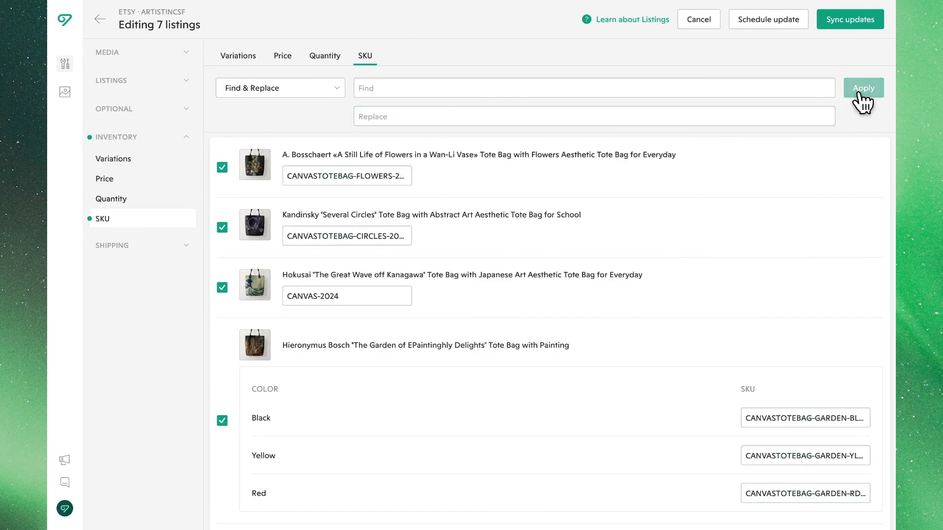
click(280, 87)
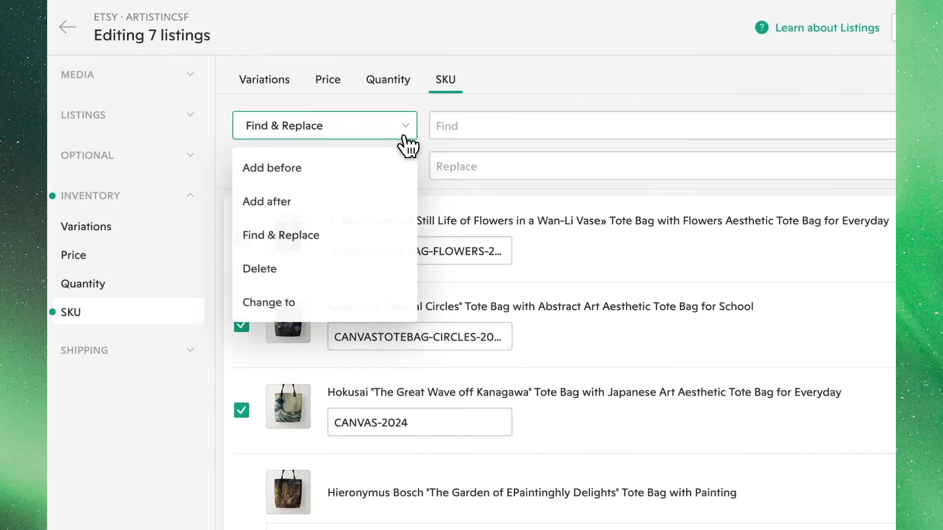
Delete the -2024 suffix from every selected SKU.
click(259, 269)
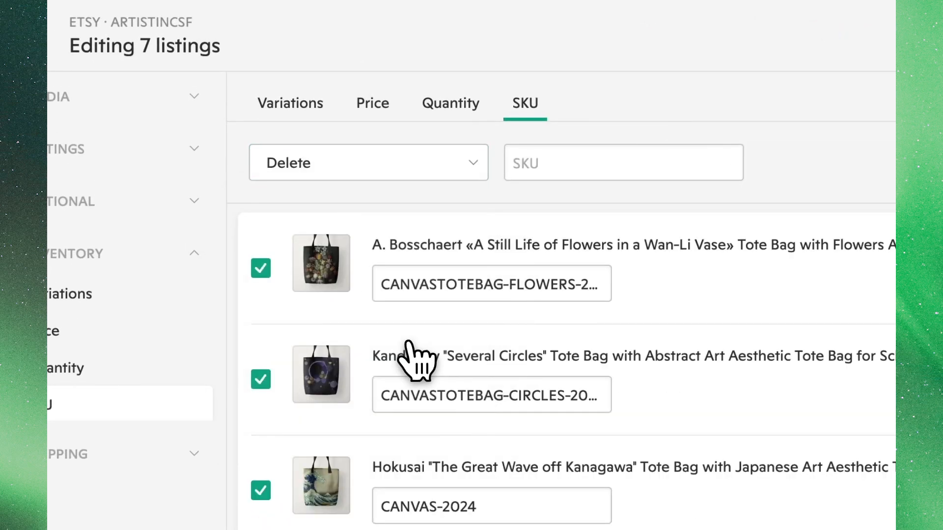
click(623, 162)
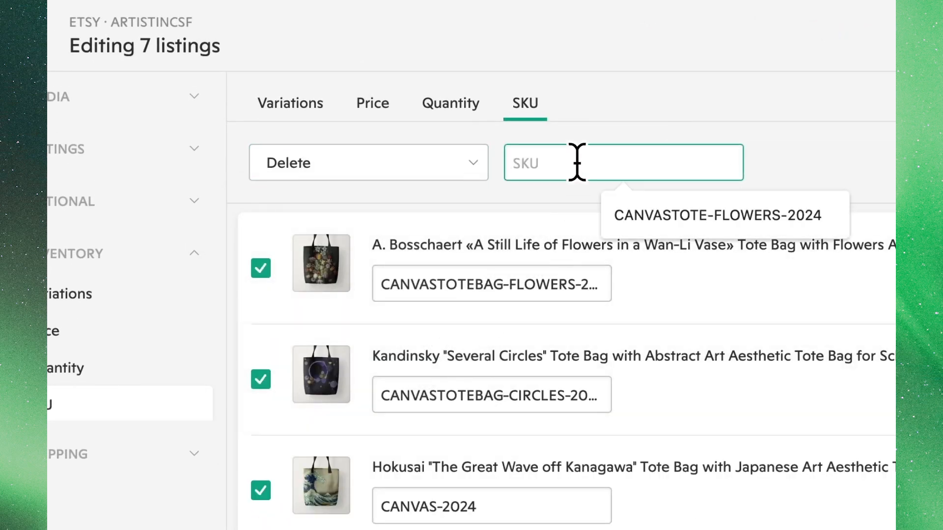
text(-202)
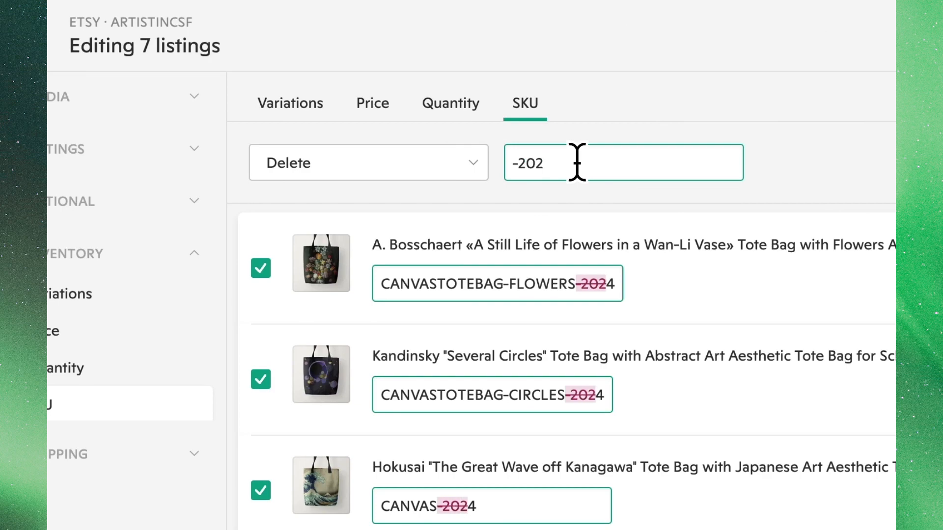
text(4)
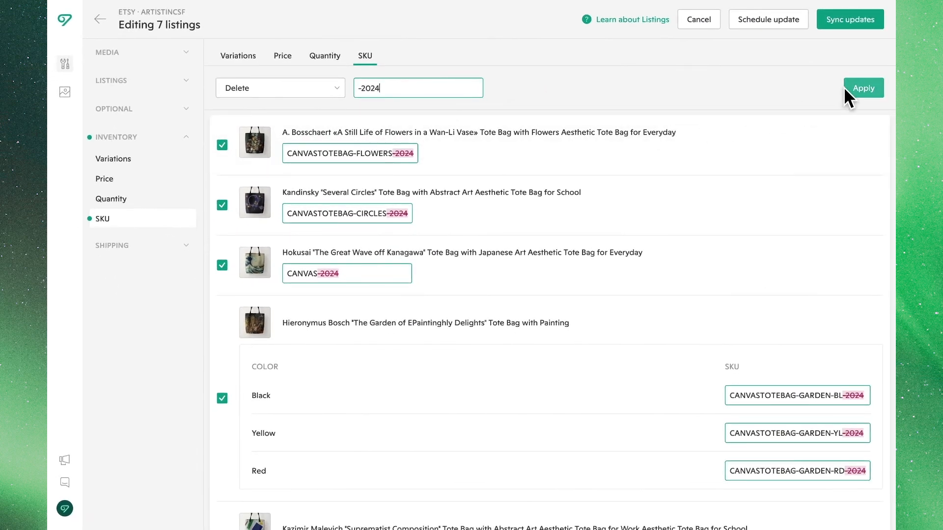
click(863, 87)
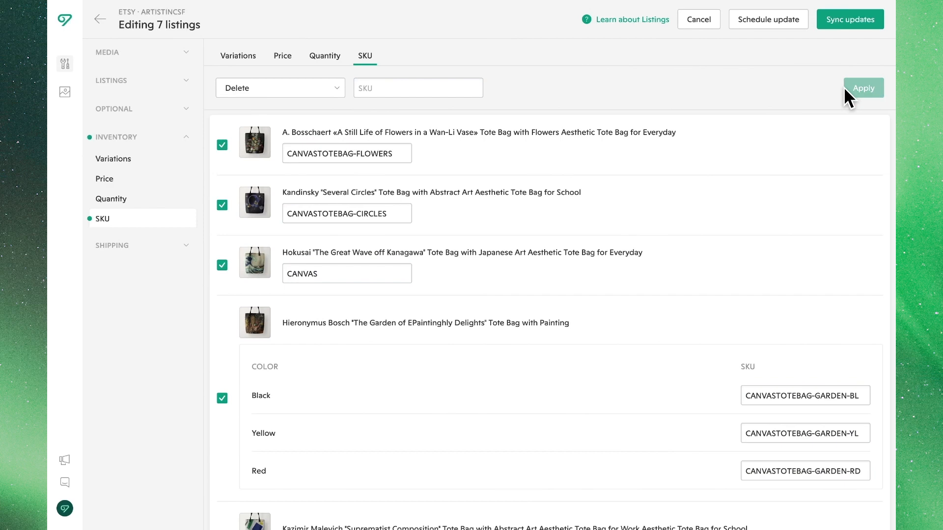
mouse_move(337, 111)
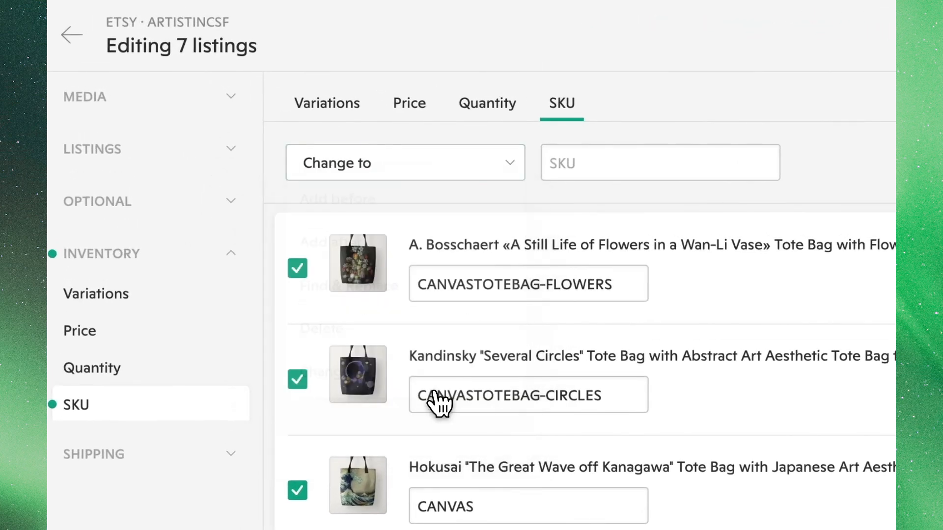
Change every selected SKU, including variants, to CANVAS-TOTE-BAG.
click(659, 162)
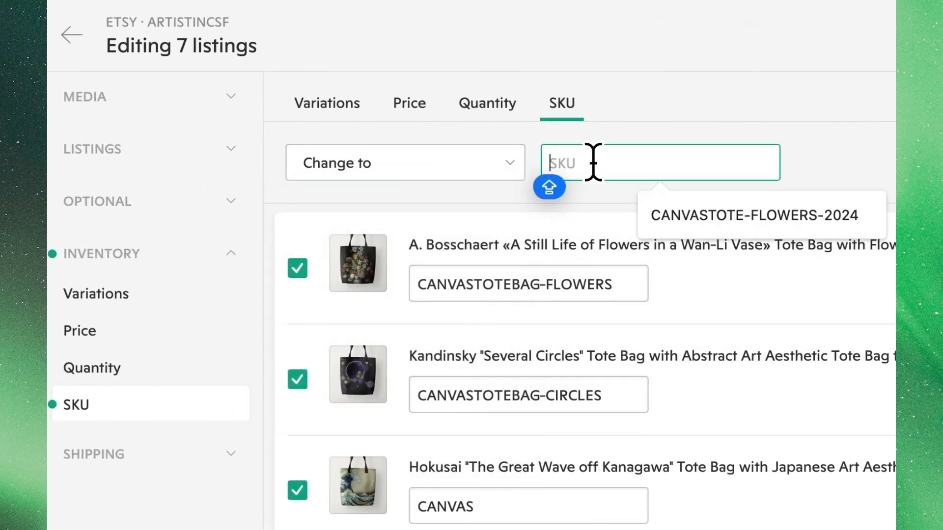
text(CANVAS-TO)
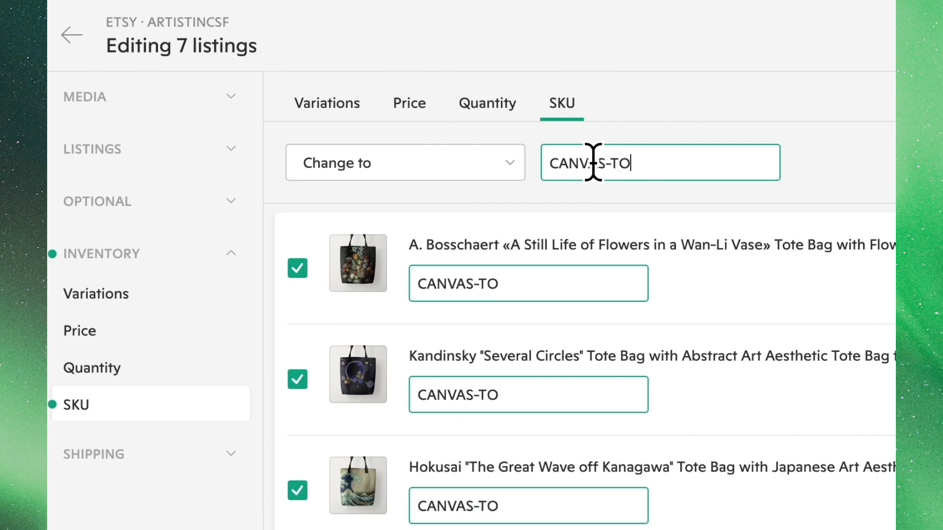
text(TE-BAG)
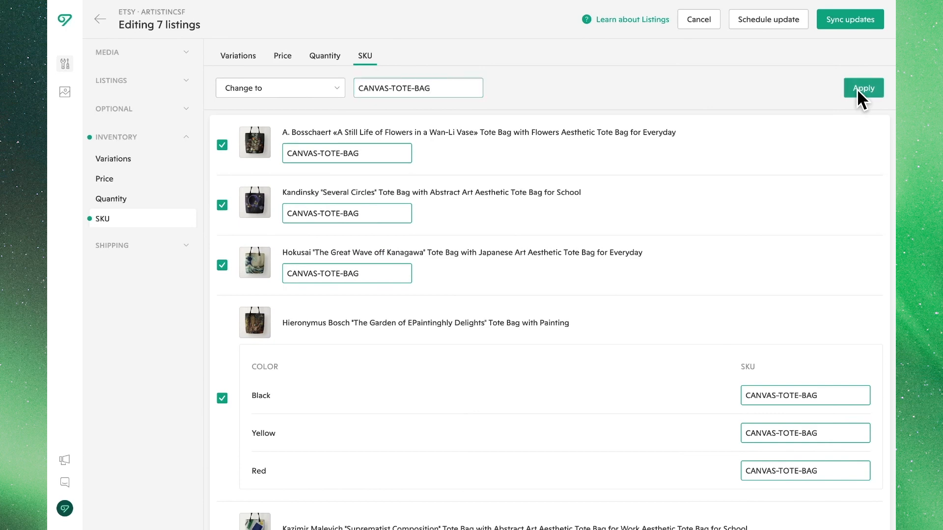
click(863, 87)
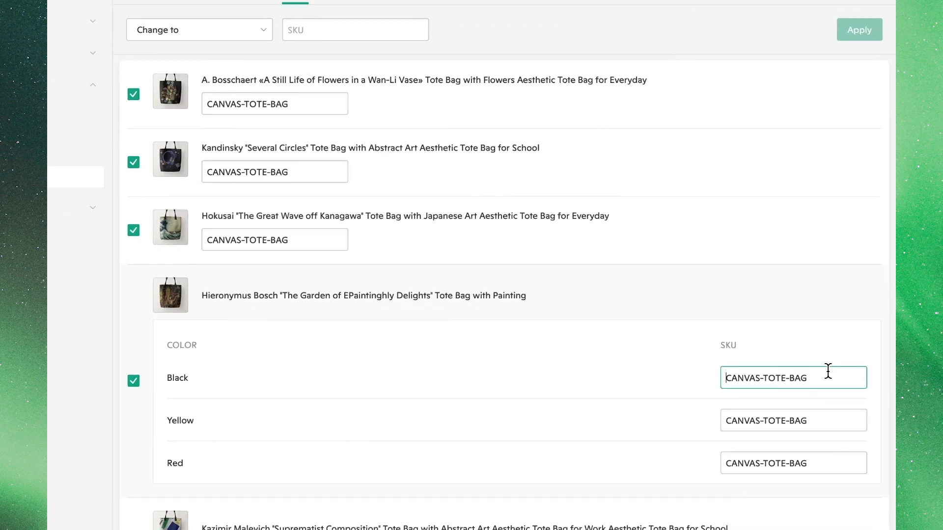
Manually append colour suffixes -BL, -YL, -RD to the Garden variants and -WAVE to another listing.
text(-B)
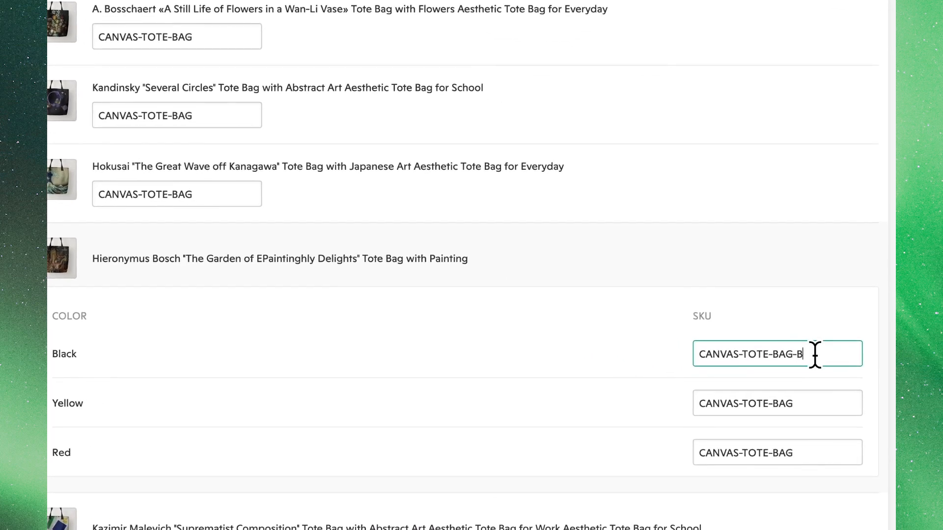
click(776, 403)
text(-YL)
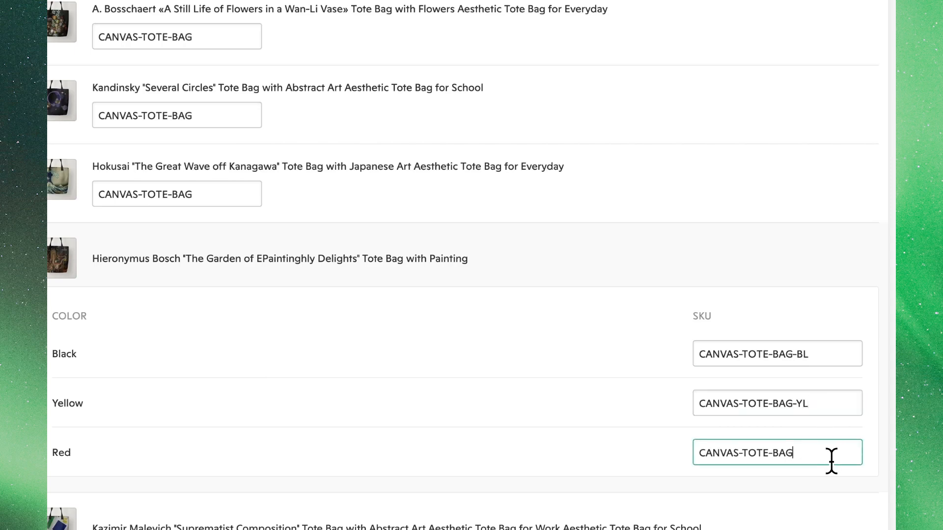
text(-RD)
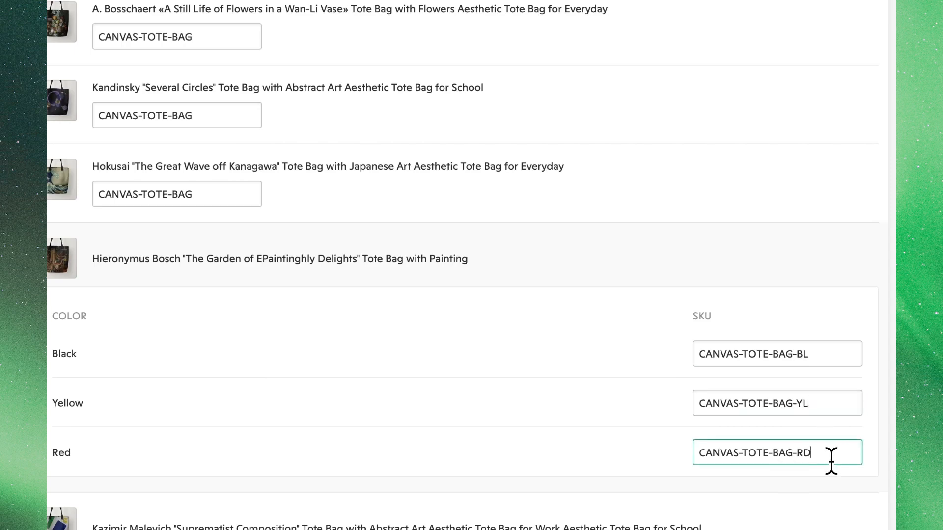
scroll(up, 3)
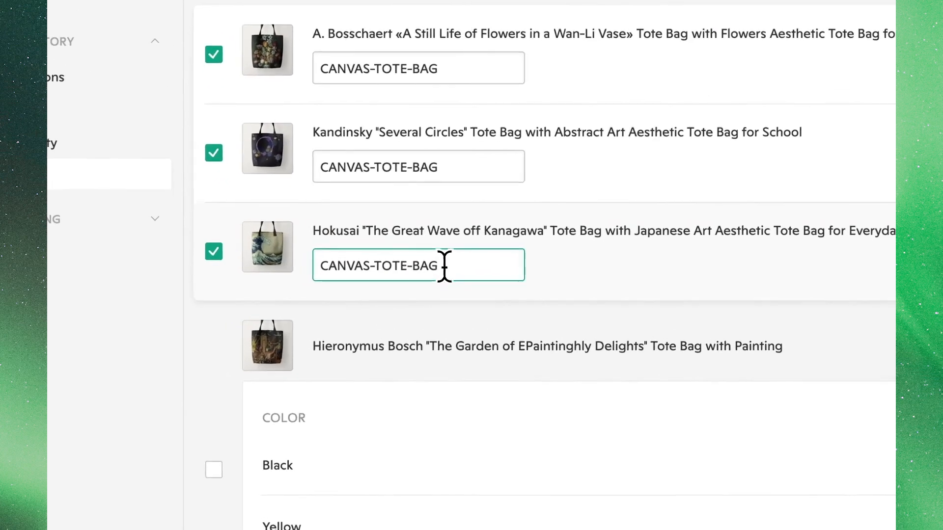
text(-WAVE)
click(419, 68)
text(-FL)
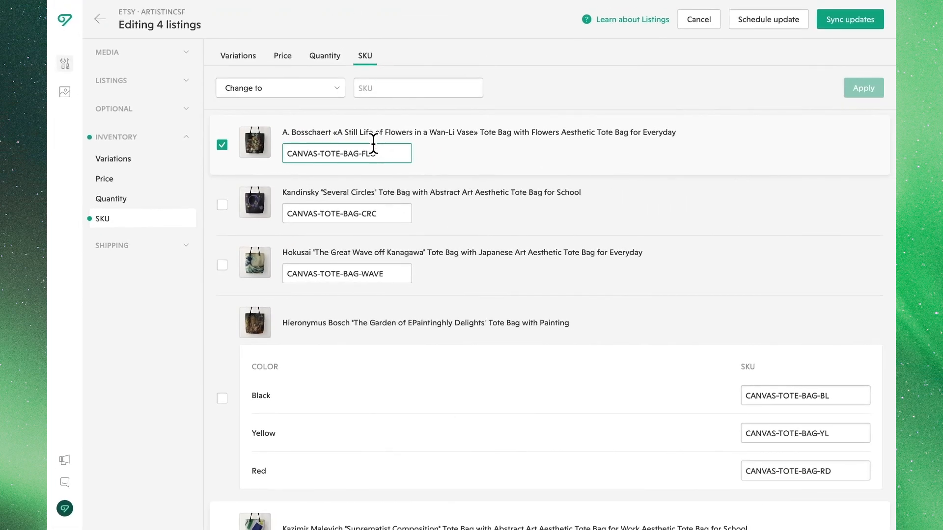
Sync the edited SKUs to Etsy and wait for the Sync complete confirmation.
click(849, 19)
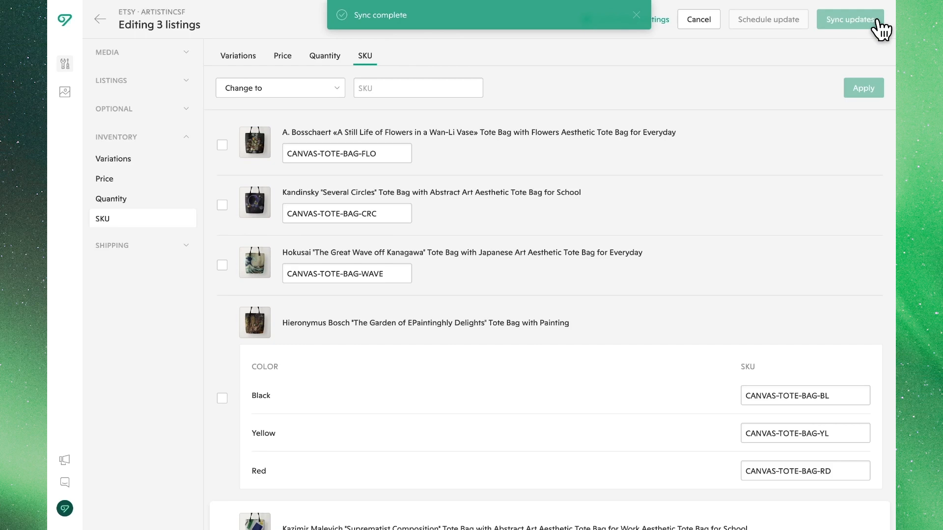
click(636, 15)
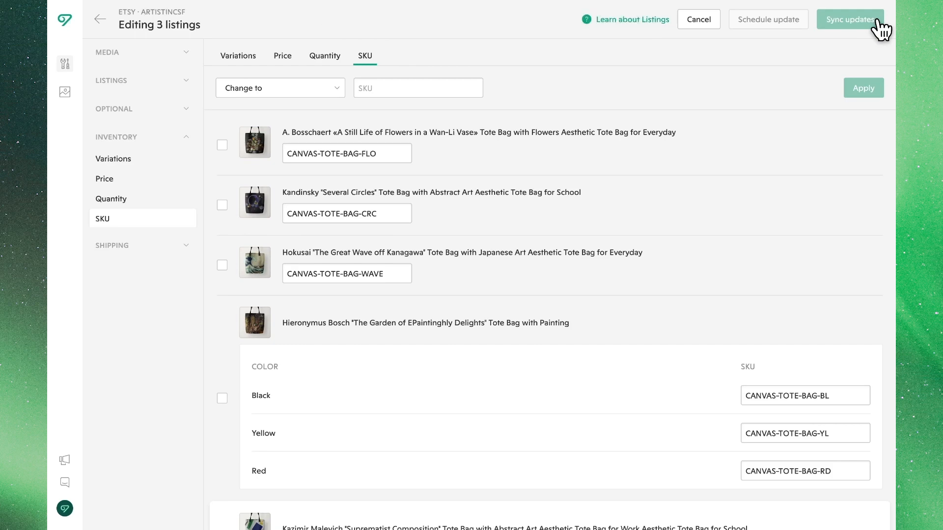